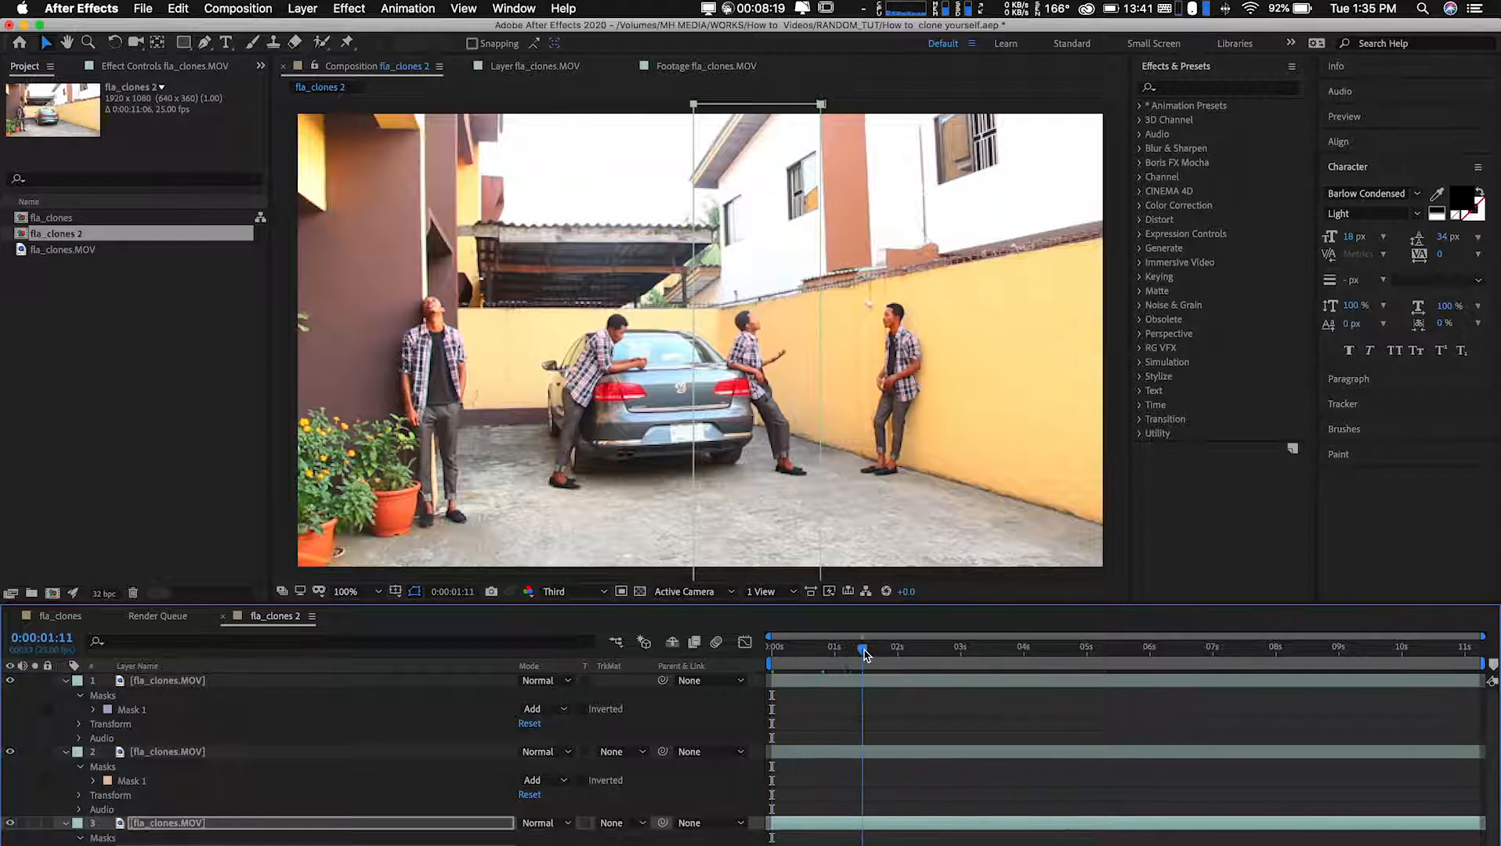
Deselect the layer and preview the four-clone composition from 0:00.
click(1211, 652)
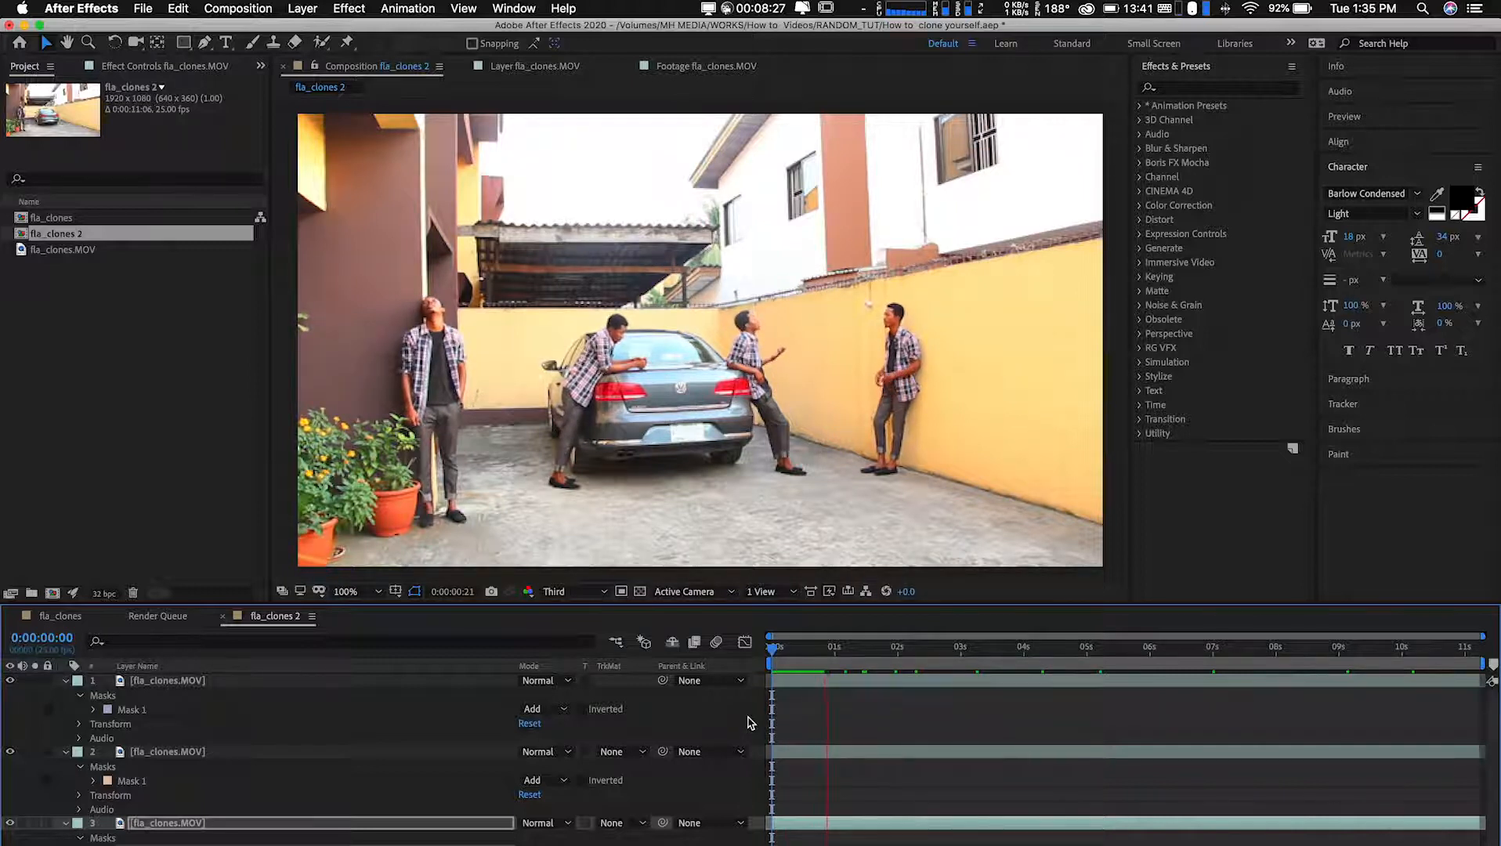
click(849, 646)
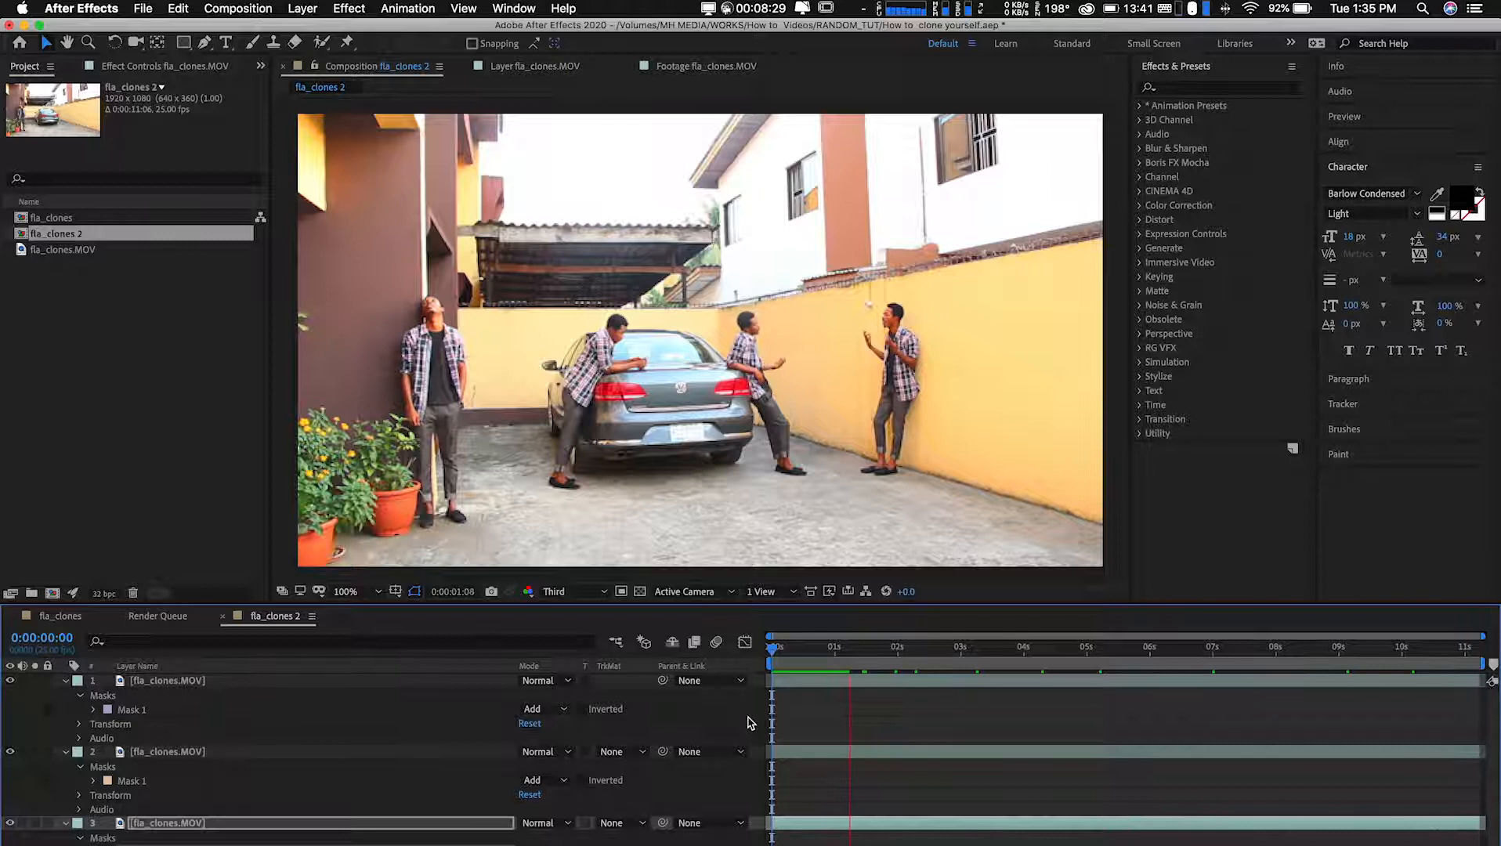